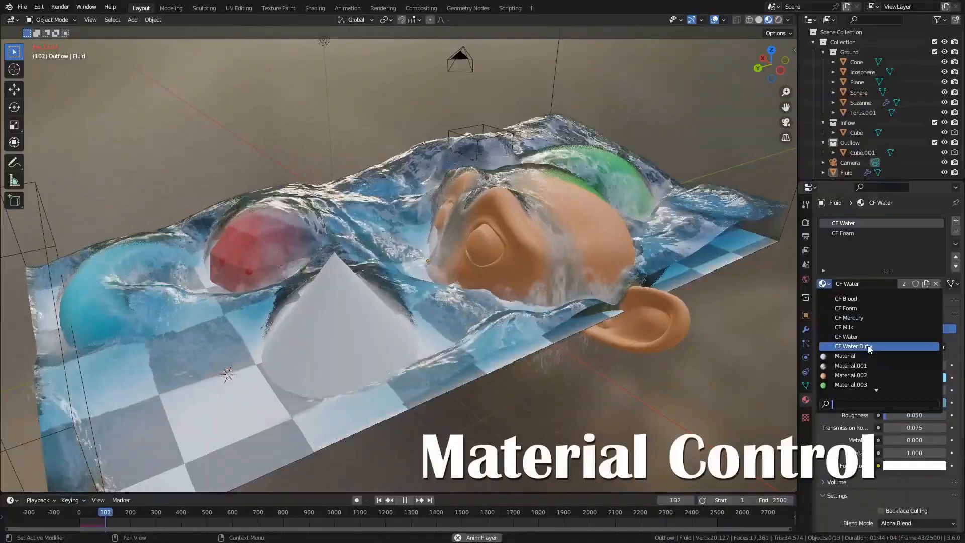
Try CF Water Dirty on the fluid, then restore CF Water with Metallic 1.000
left_click(852, 346)
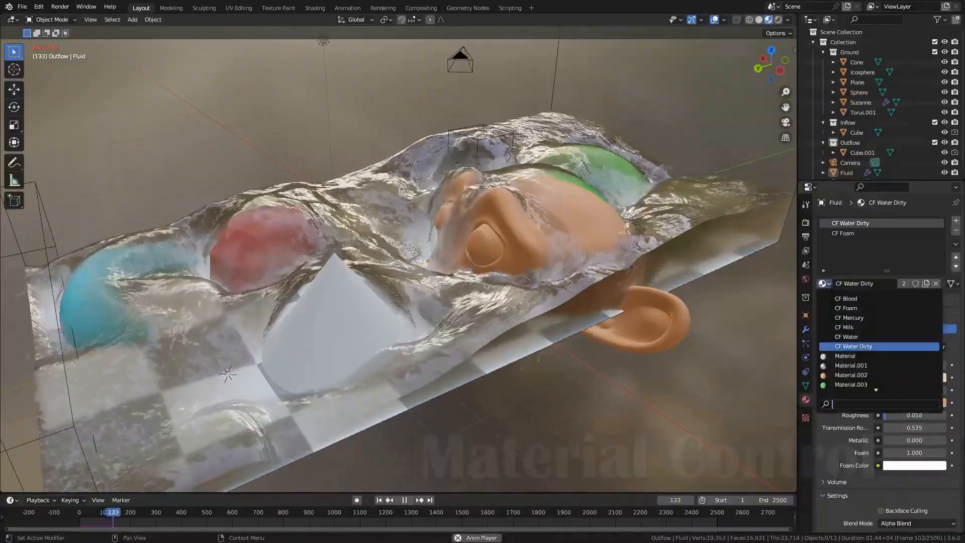
left_click(846, 298)
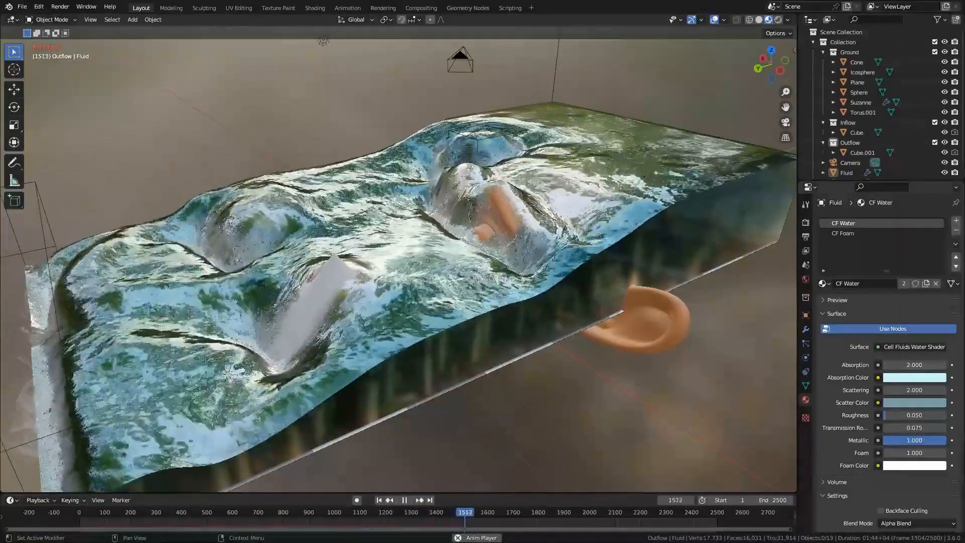
Select the river scene's Fluid object and enter Edit Mode to show its wireframe mesh
left_click(914, 377)
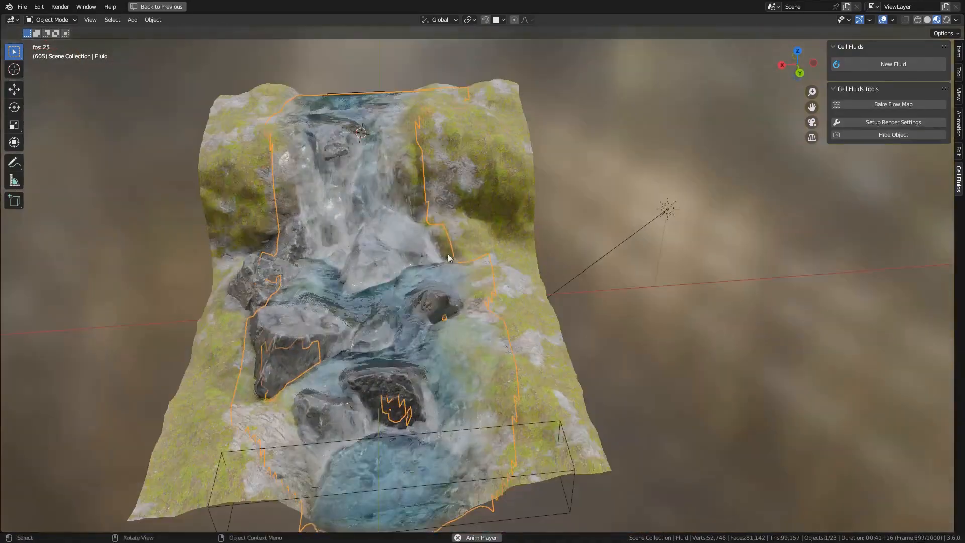
key("Tab")
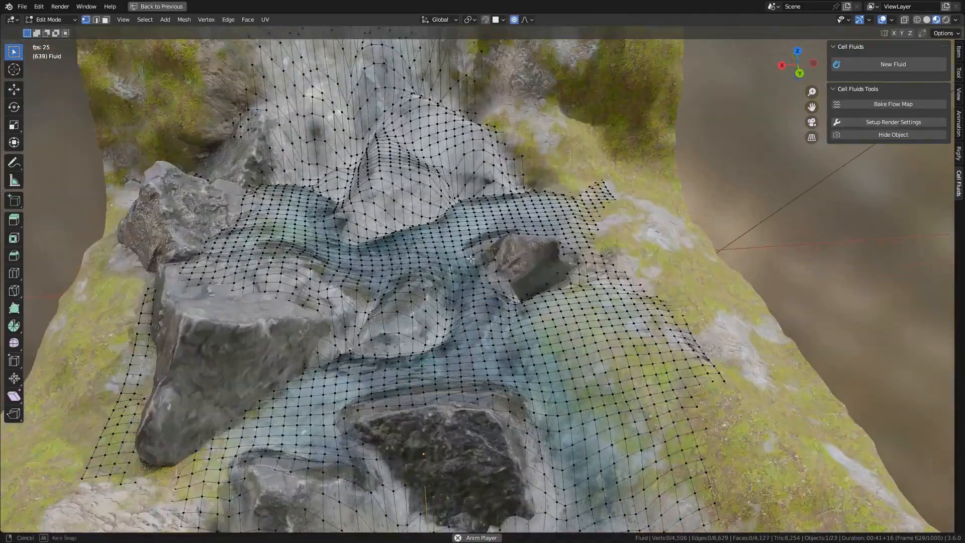